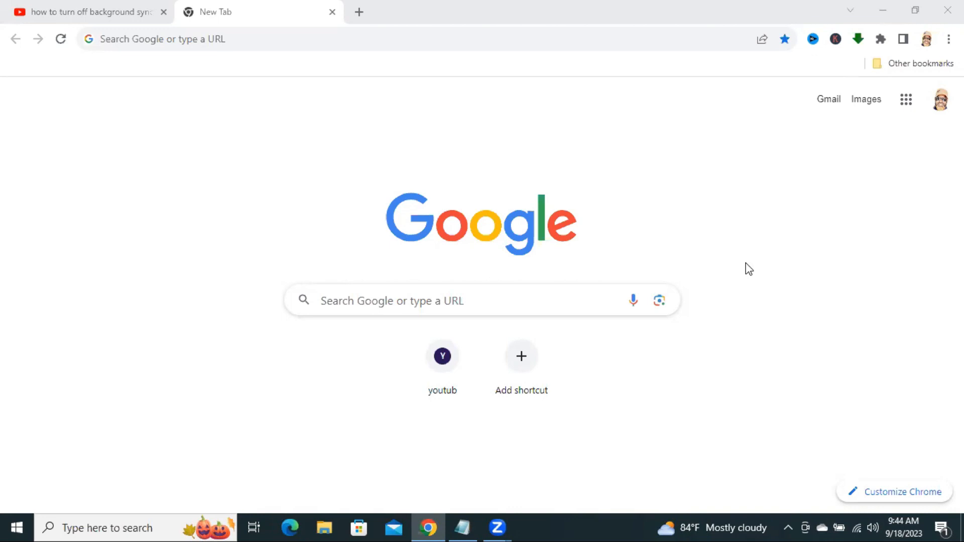
pyautogui.moveTo(744, 261)
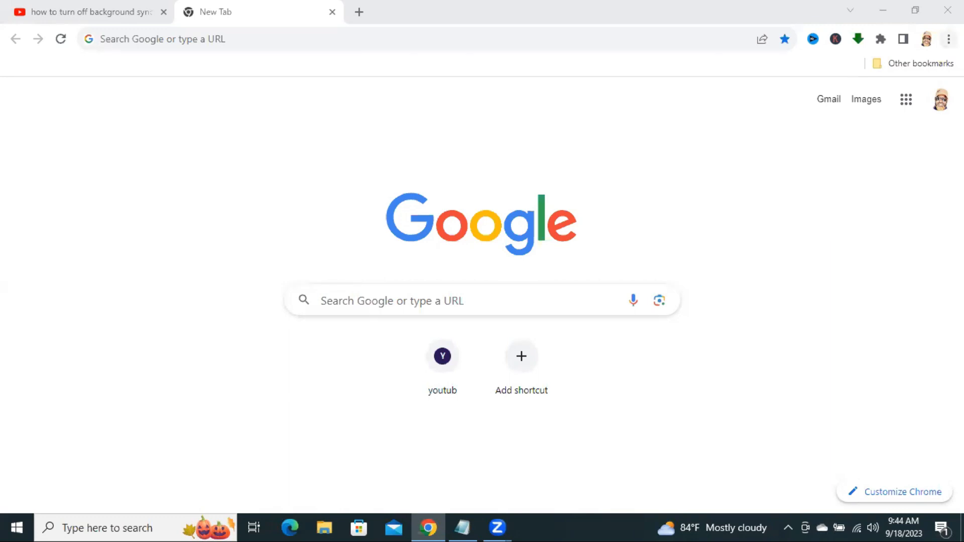
# Open Chrome Settings from the three-dot browser menu
pyautogui.click(946, 38)
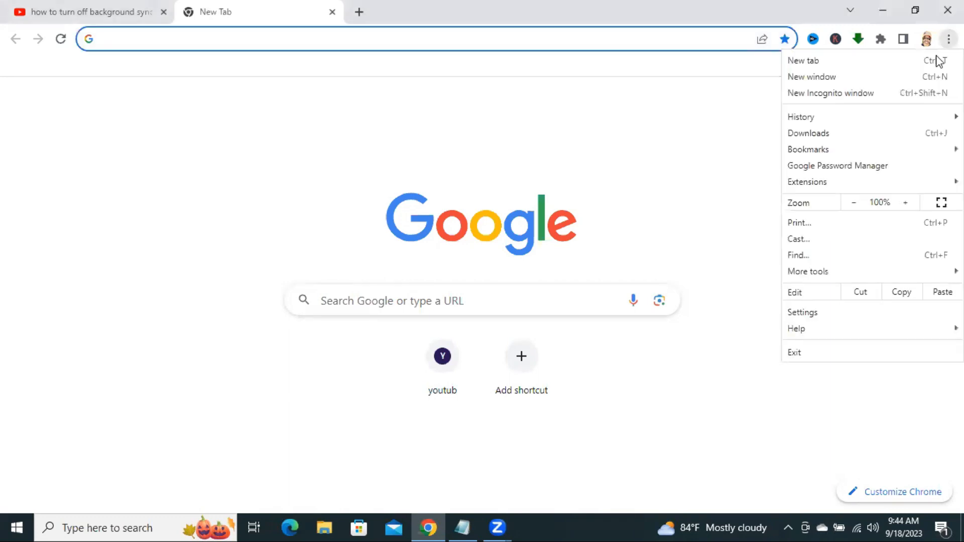
pyautogui.moveTo(825, 312)
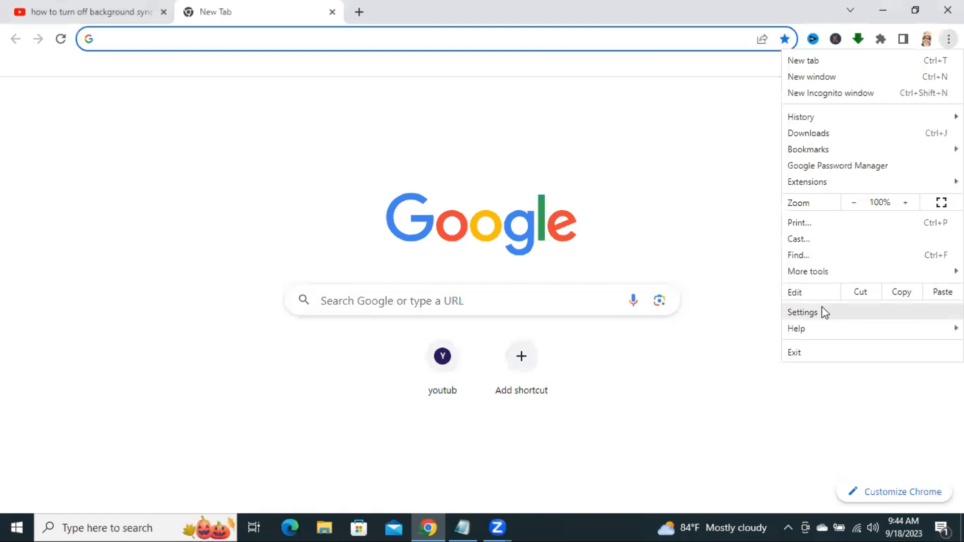
pyautogui.click(802, 312)
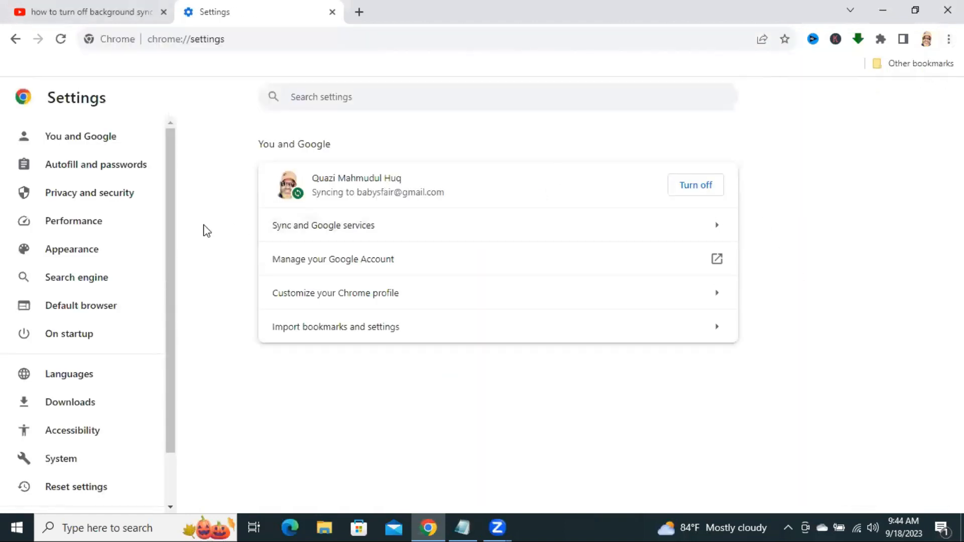
pyautogui.moveTo(116, 193)
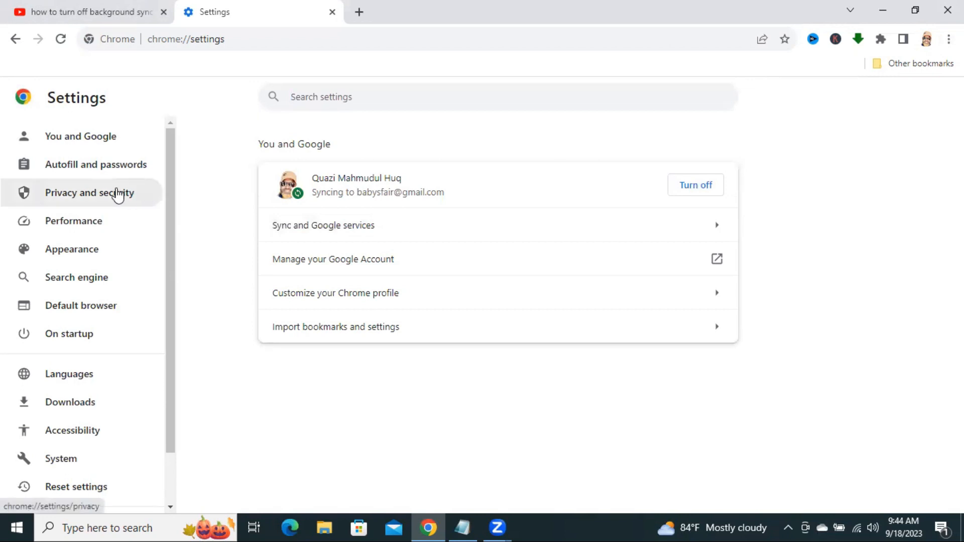
# Go to Privacy and security and enter Site settings
pyautogui.click(90, 193)
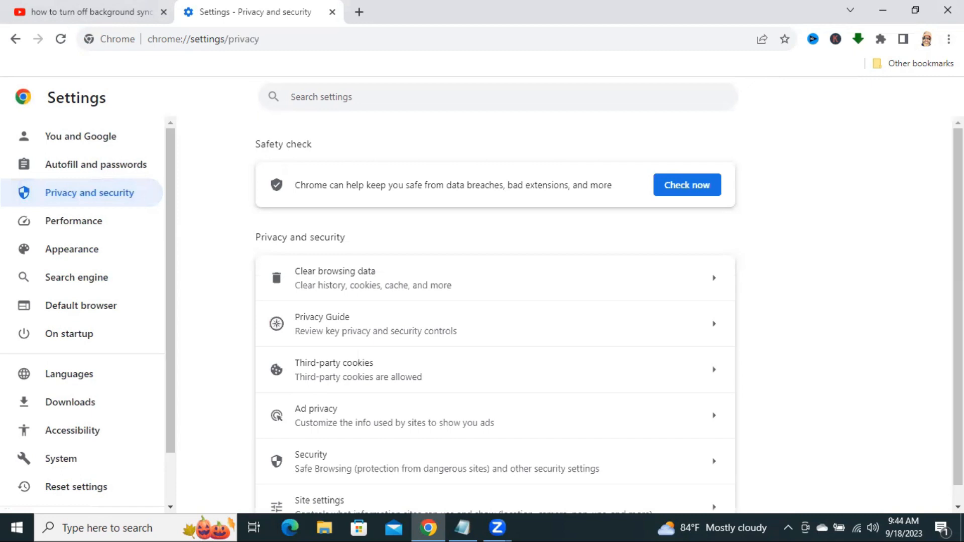
pyautogui.scroll(-3)
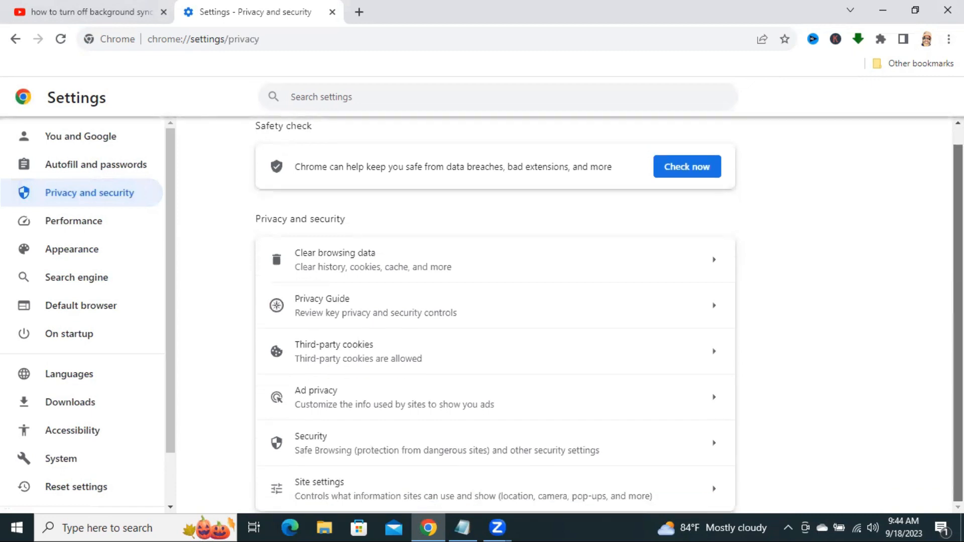
pyautogui.moveTo(398, 424)
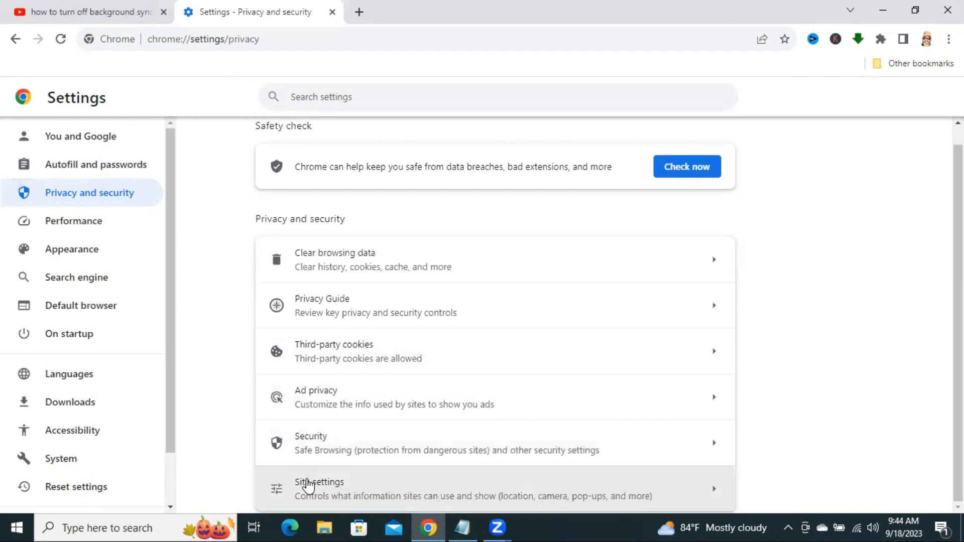
pyautogui.moveTo(316, 490)
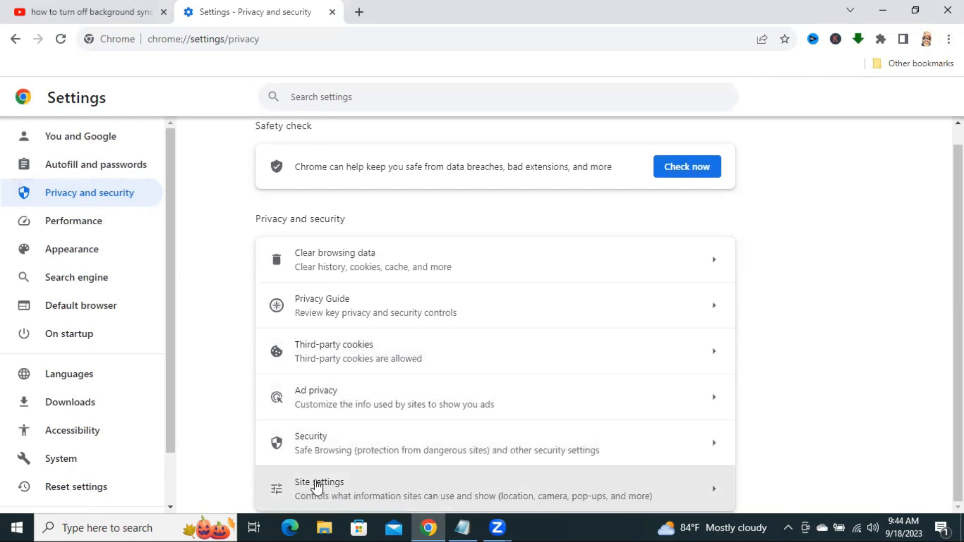
pyautogui.click(319, 482)
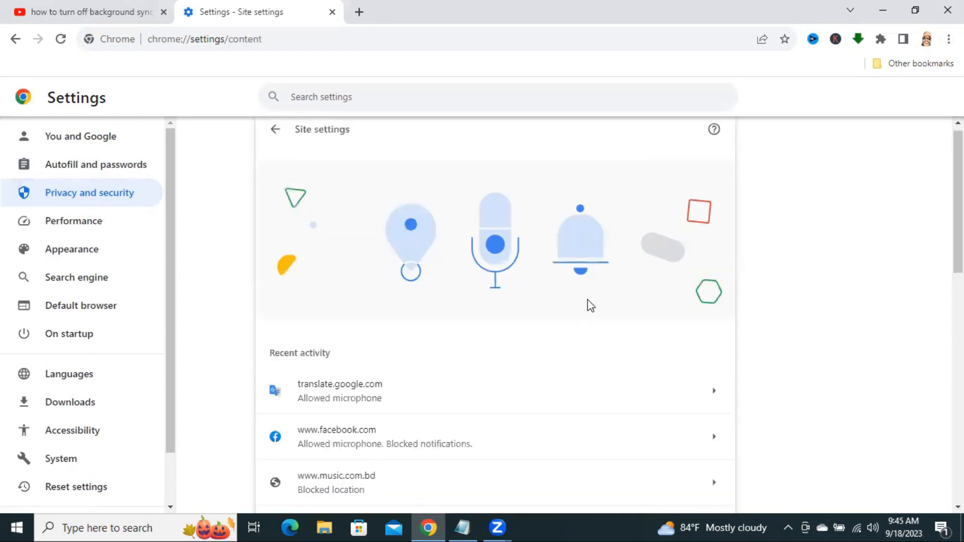
# Scroll the Site settings page down to the Permissions list with Background sync
pyautogui.scroll(-3)
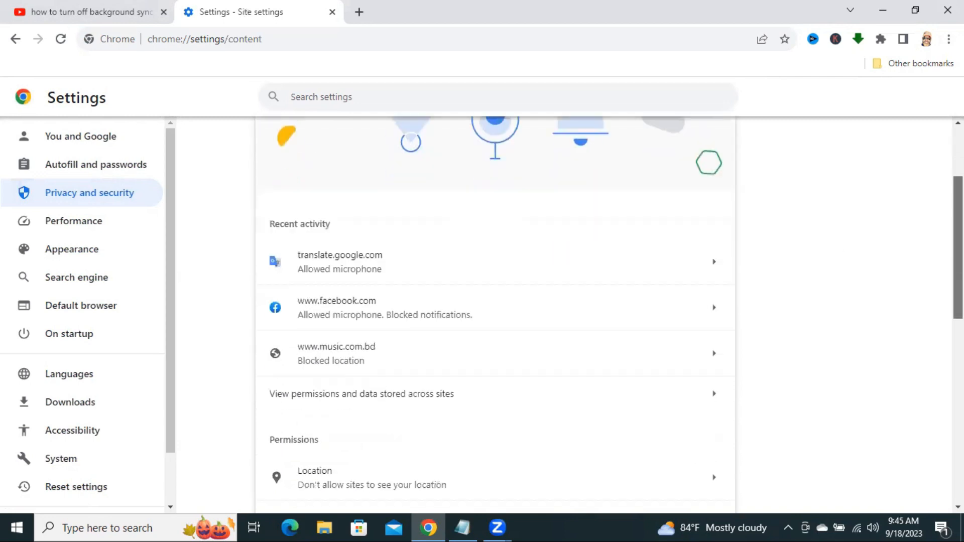
pyautogui.scroll(-3)
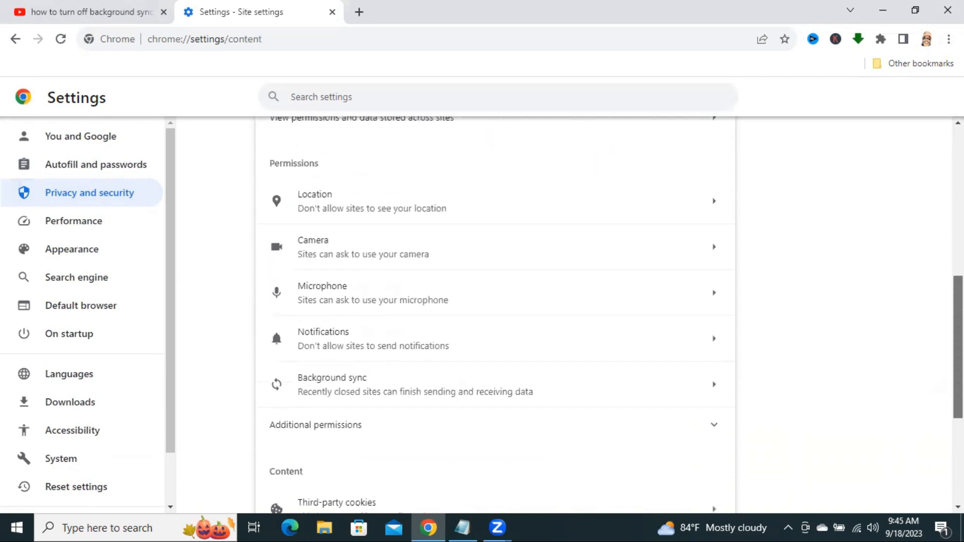
pyautogui.scroll(-3)
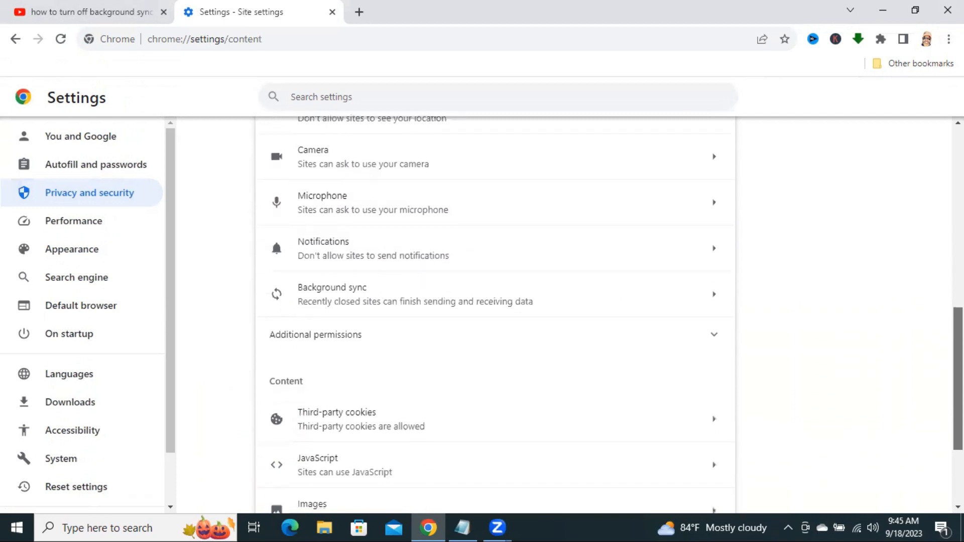
pyautogui.moveTo(632, 328)
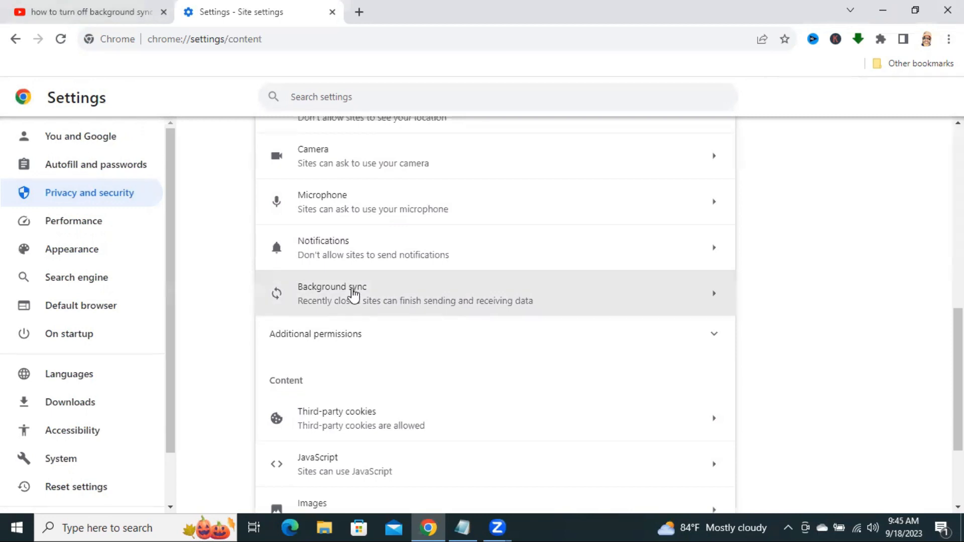
pyautogui.moveTo(378, 297)
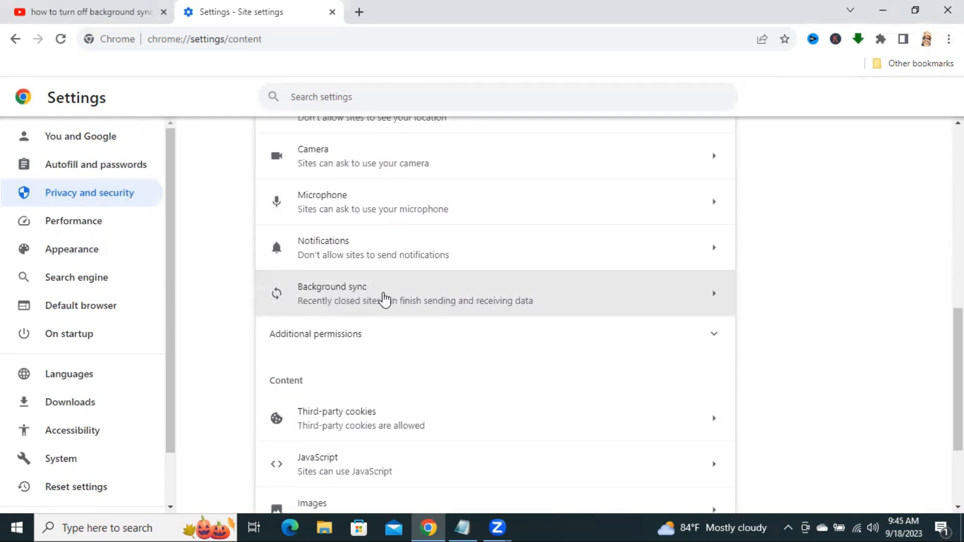
# Set Background sync to 'Don't allow closed sites to finish sending or receiving data'
pyautogui.click(386, 301)
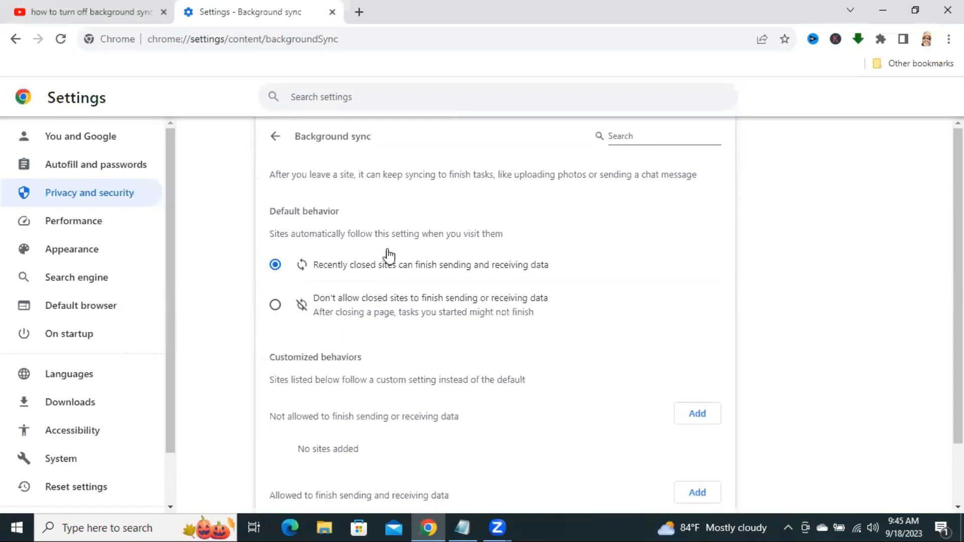
pyautogui.moveTo(345, 304)
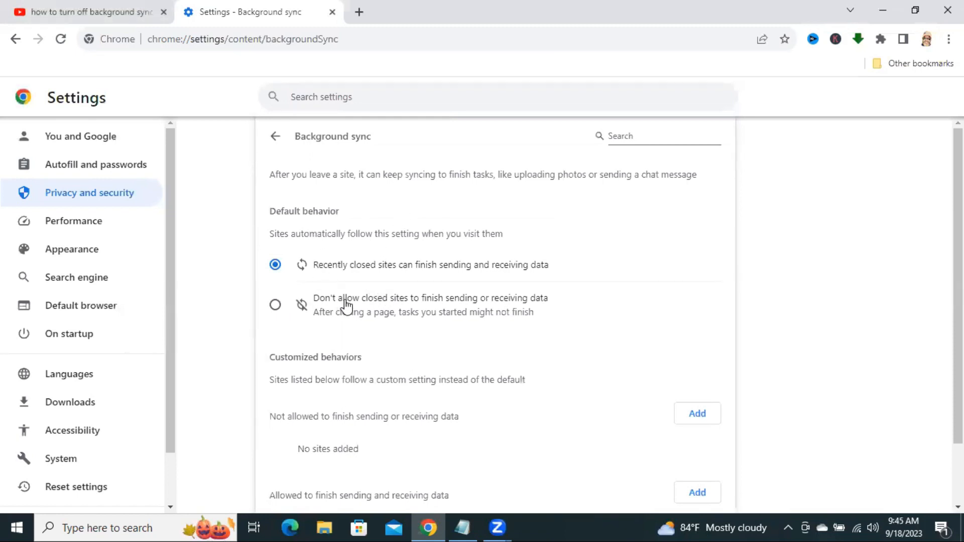
pyautogui.moveTo(415, 312)
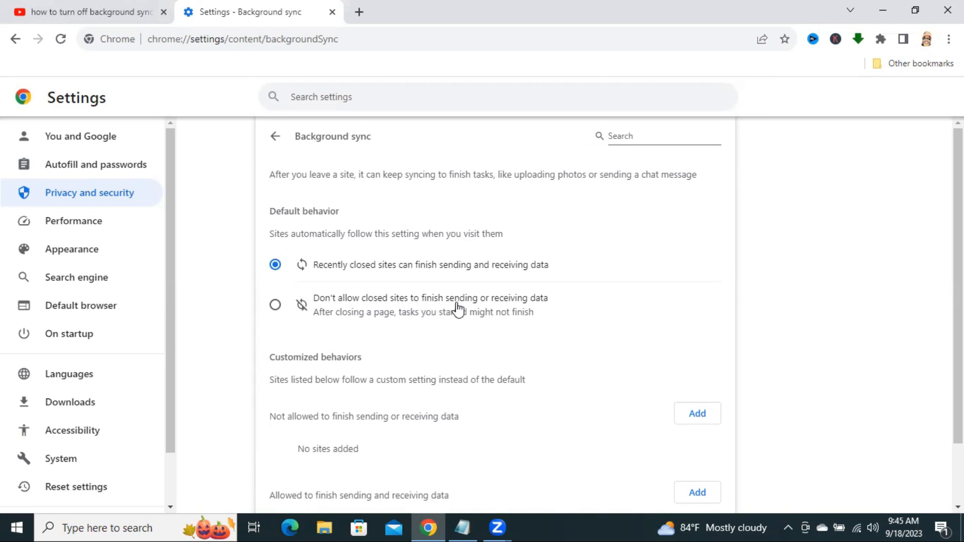
pyautogui.moveTo(537, 305)
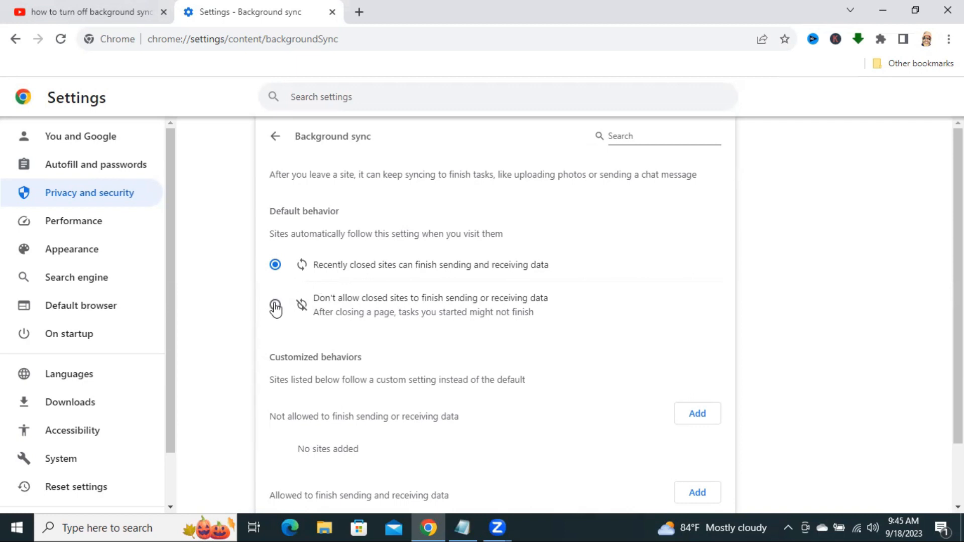
pyautogui.click(274, 305)
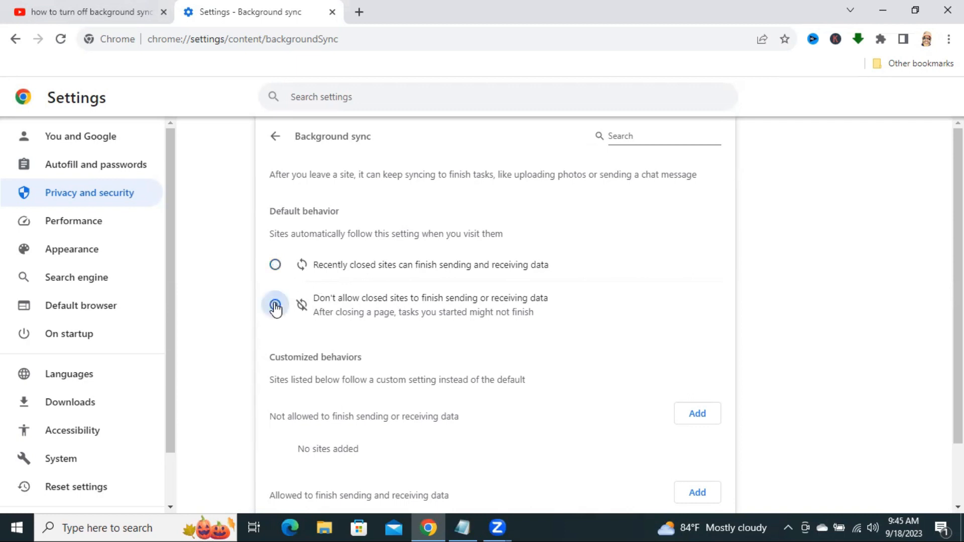
pyautogui.click(274, 305)
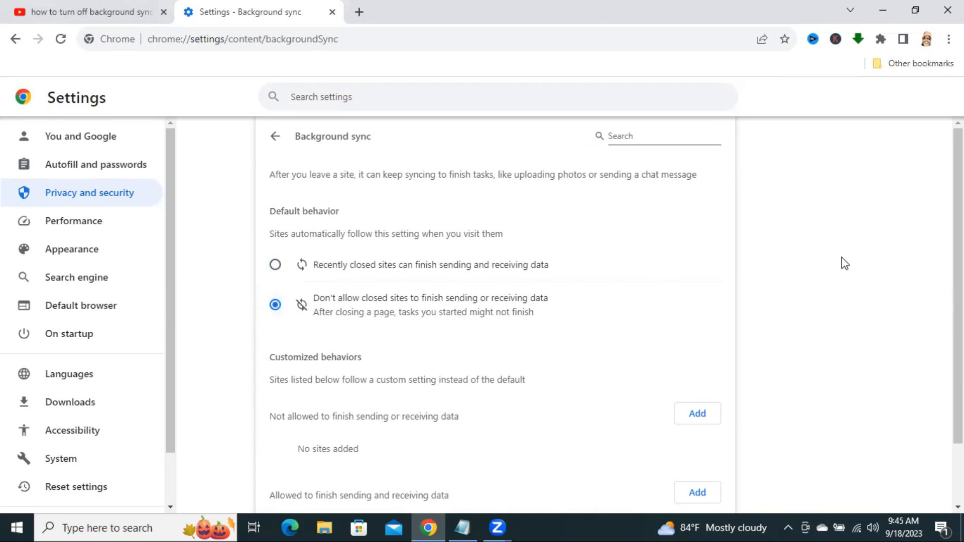
pyautogui.moveTo(815, 5)
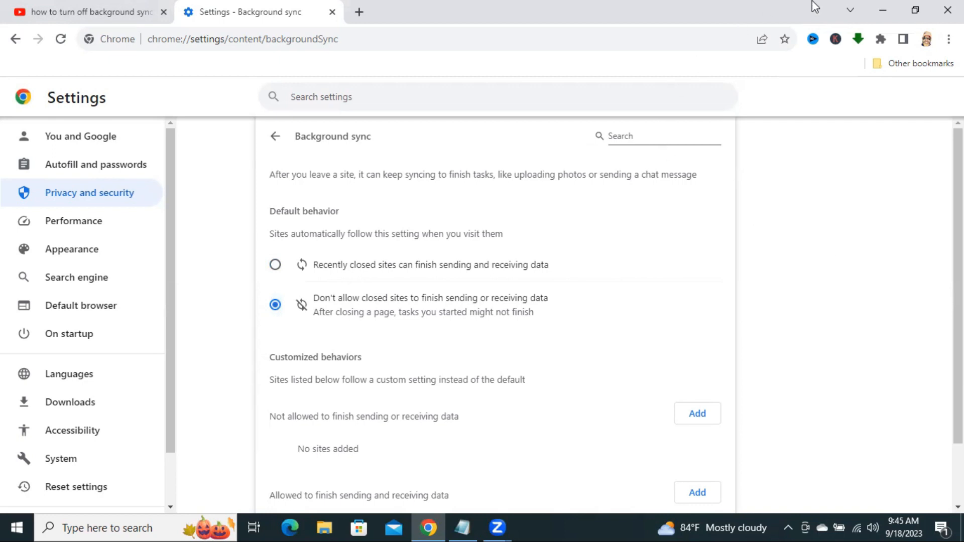